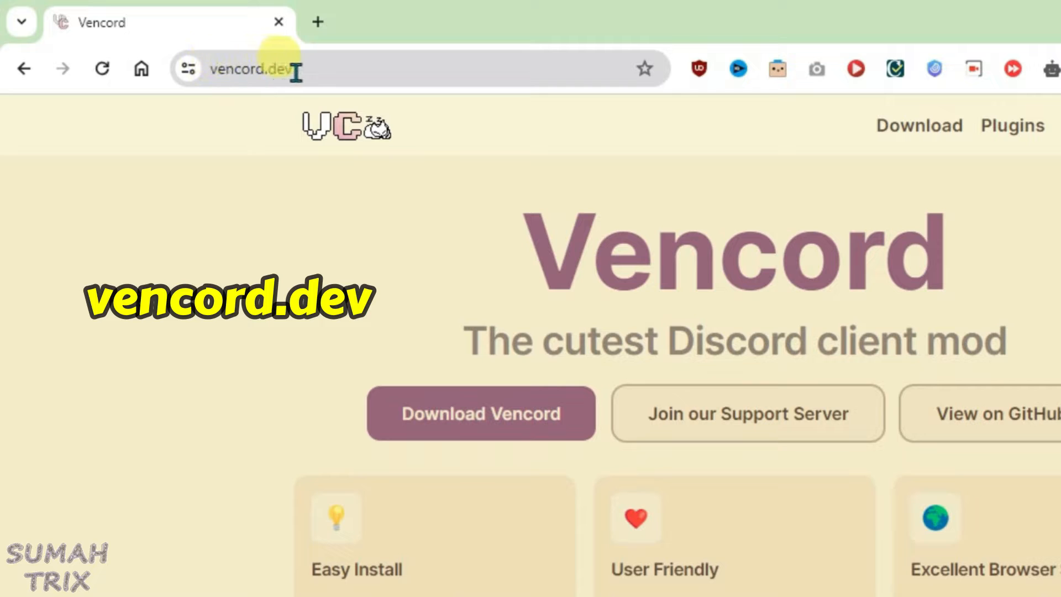
- Open the Download page on vencord.dev to reach the Windows installer options
left_click(919, 126)
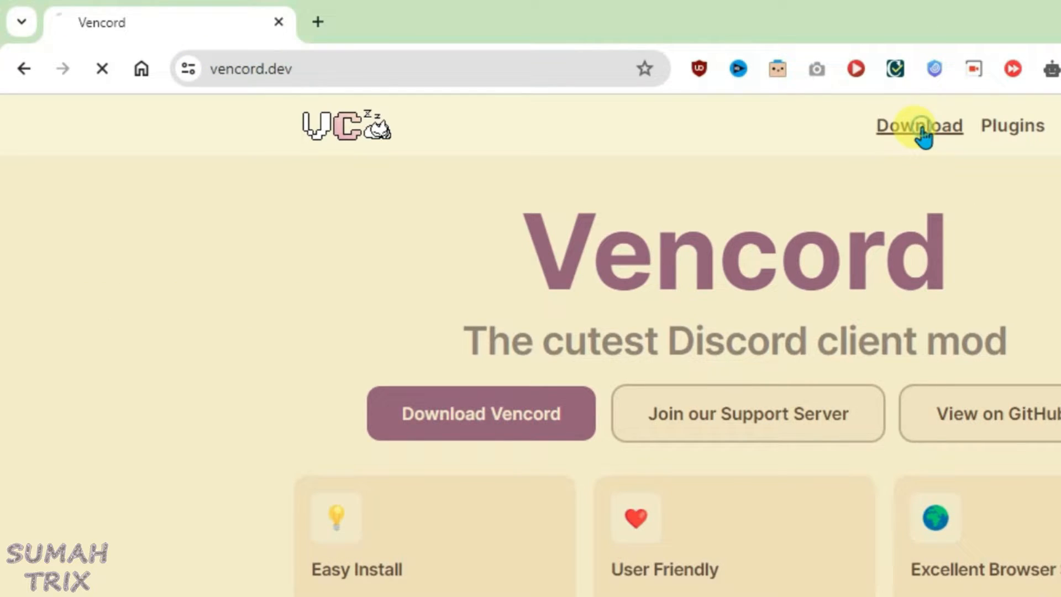
left_click(920, 126)
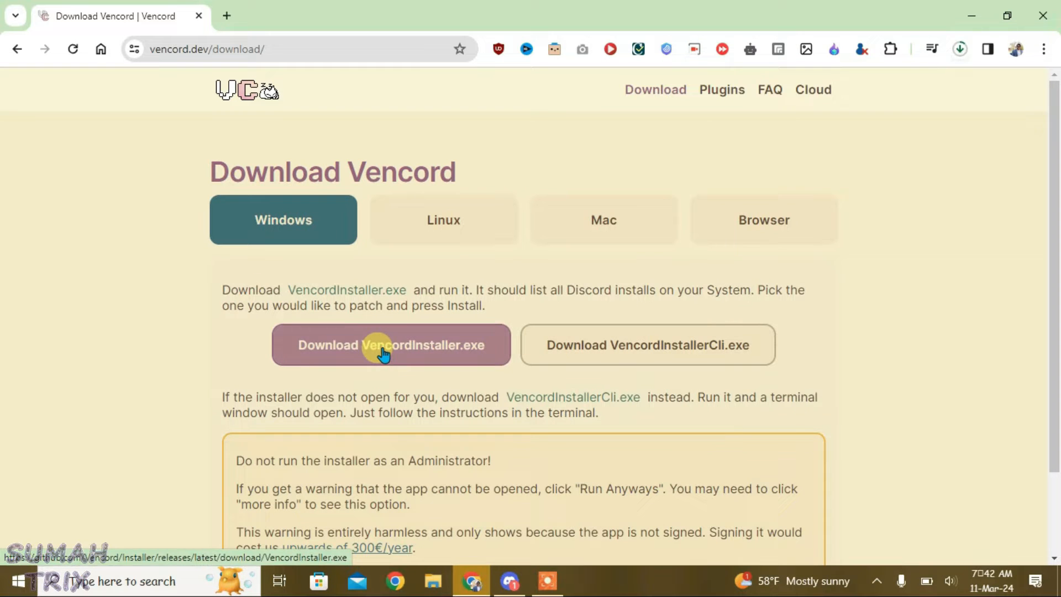
- Run VencordInstaller.exe past the security warning and patch the Stable Discord install
left_click(390, 344)
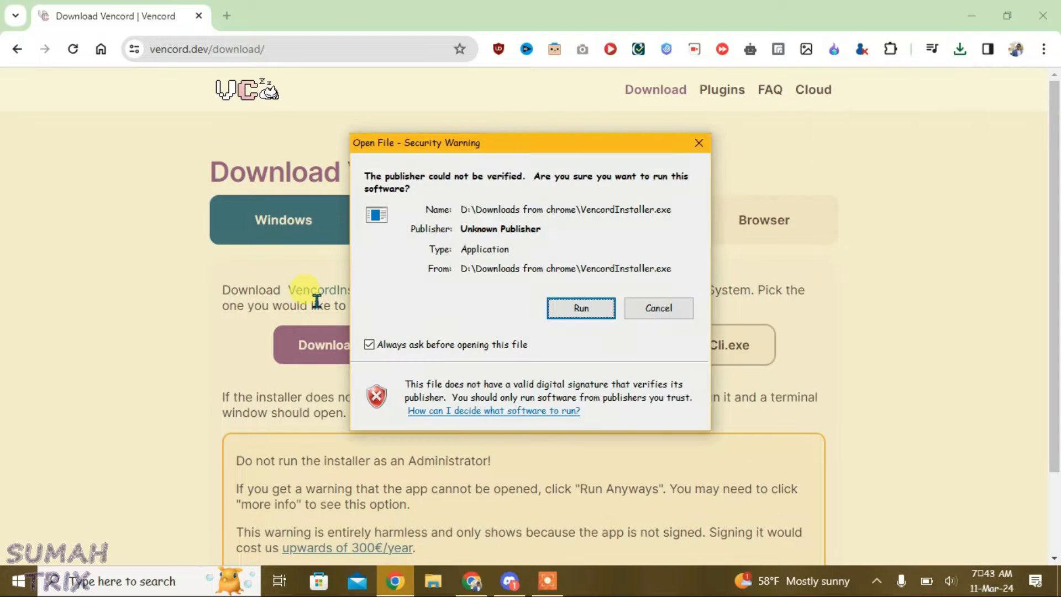
left_click(579, 308)
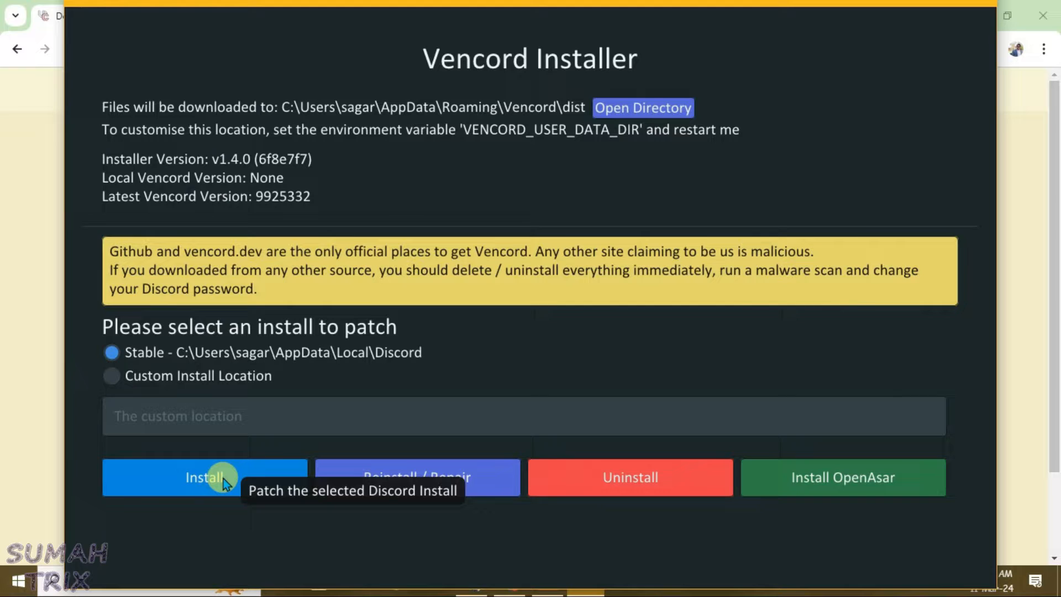
left_click(204, 477)
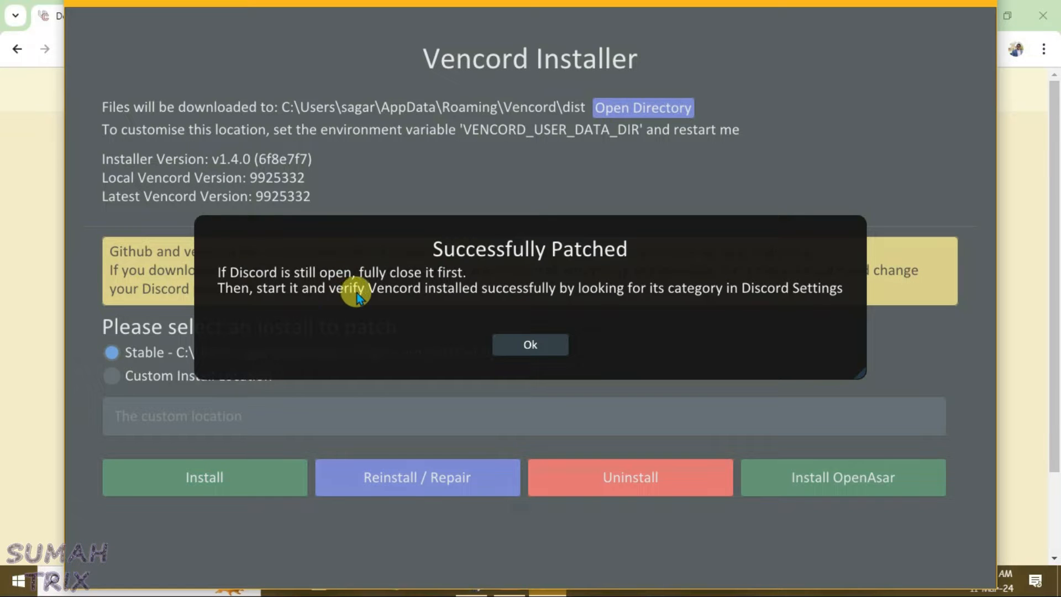
left_click(531, 344)
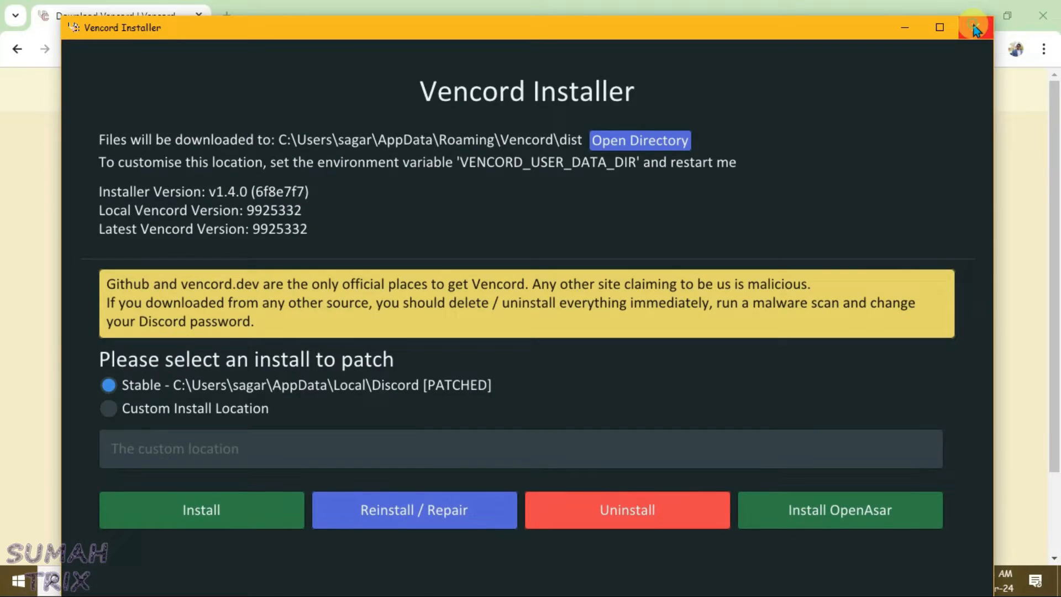
- Close the installer, launch Discord, and open the Vencord page under User Settings
left_click(976, 27)
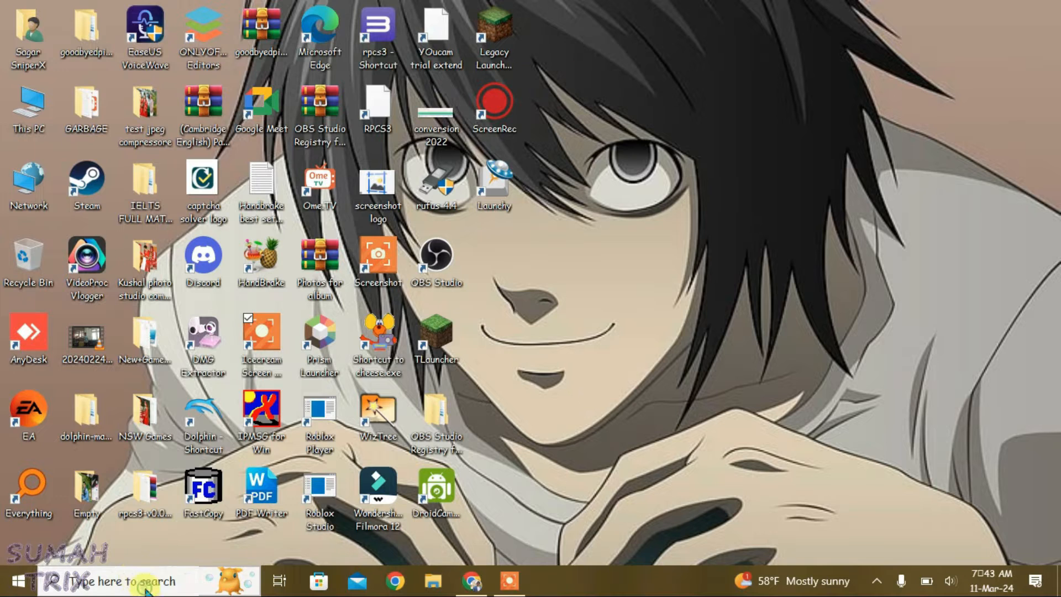
double_click(202, 264)
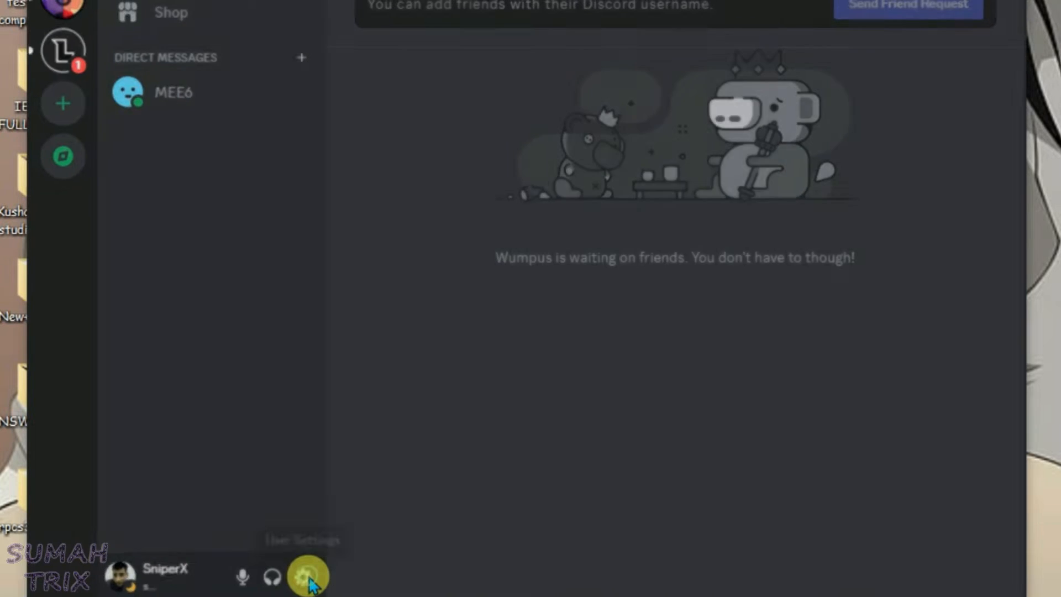
left_click(308, 576)
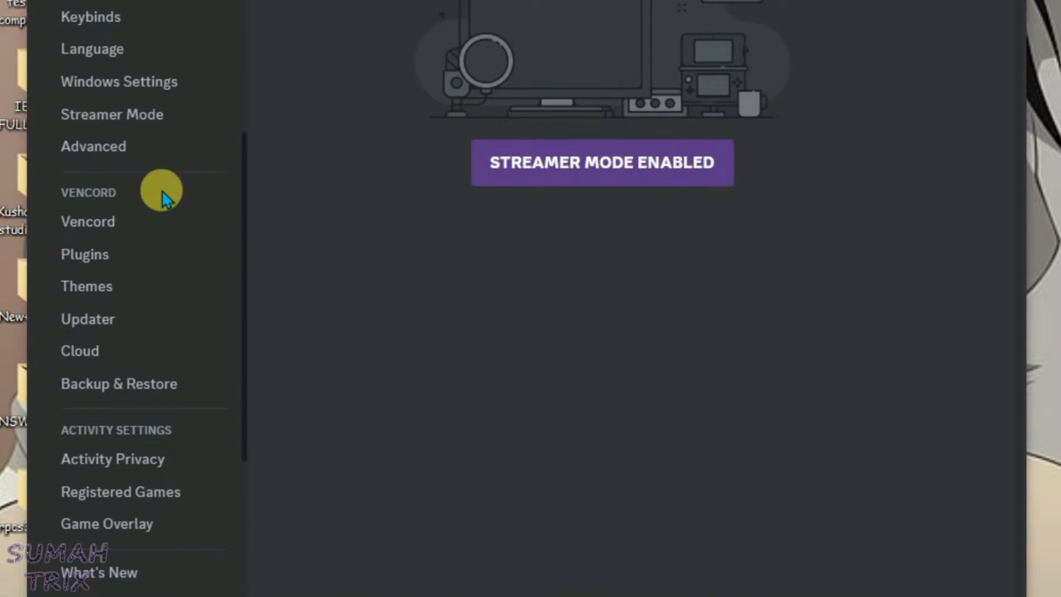
left_click(88, 221)
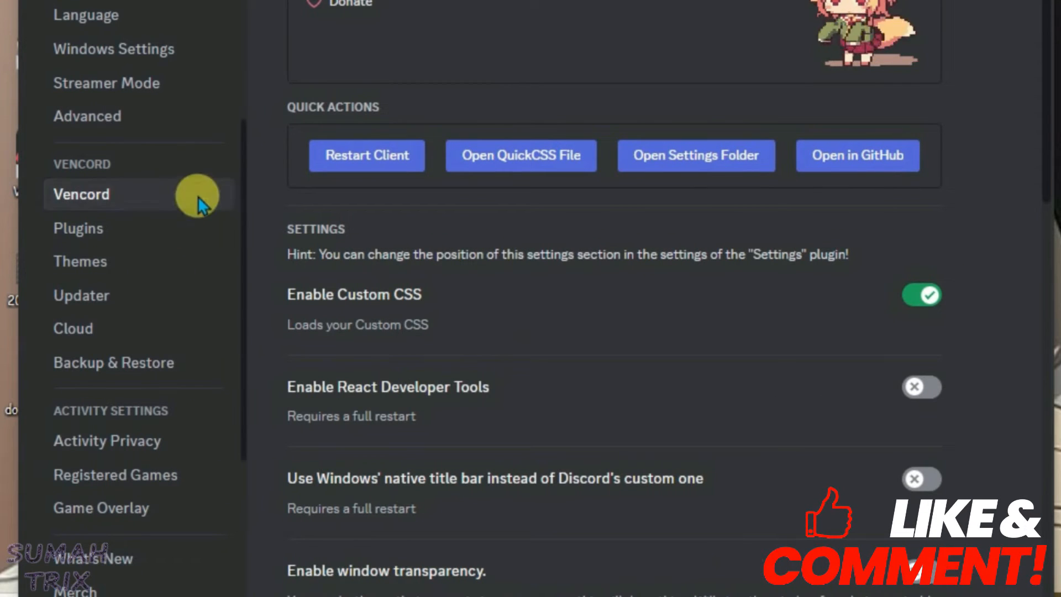
mouse_move(95, 173)
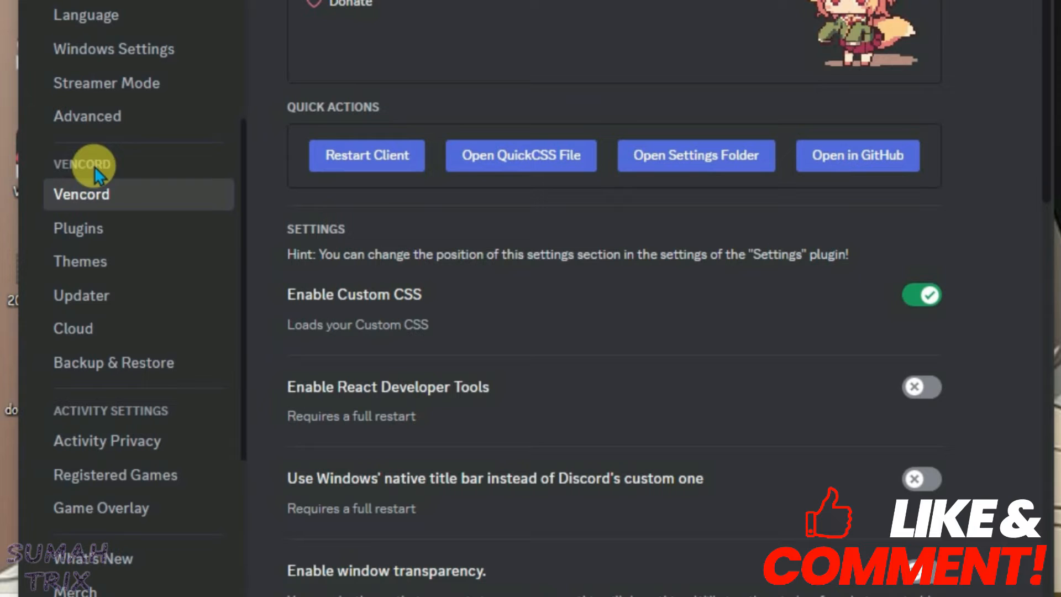
mouse_move(274, 190)
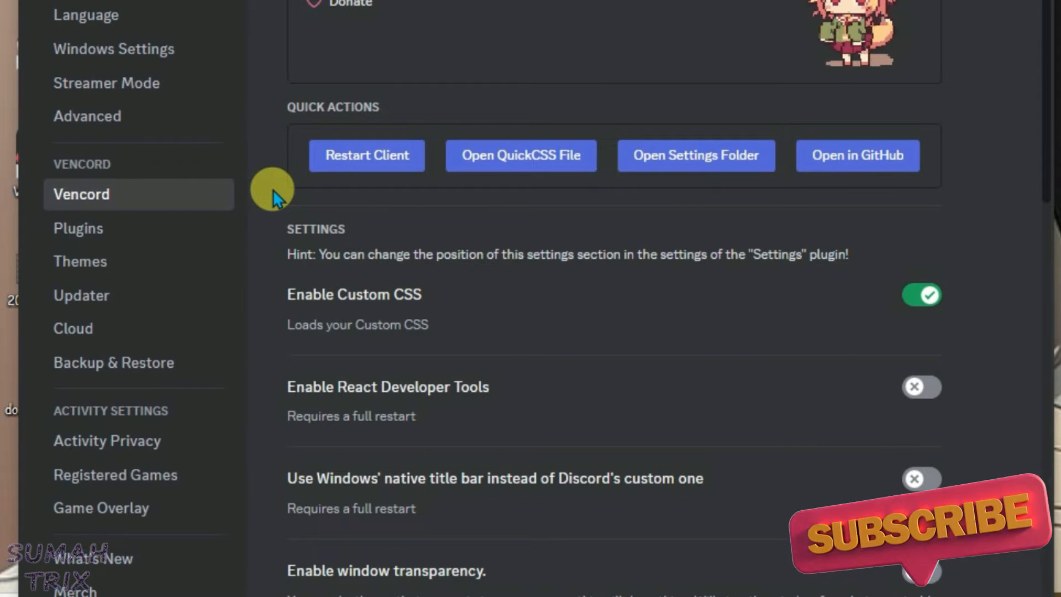
- Search Vencord plugins for 'calltim', enable CallTimer, and restart Discord
left_click(78, 229)
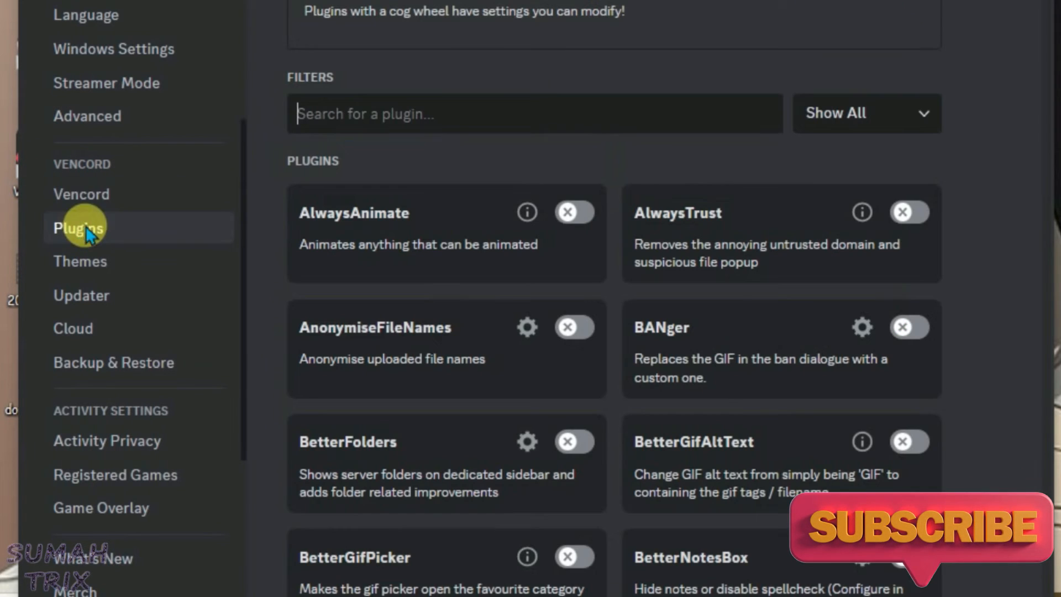
scroll("down", 3)
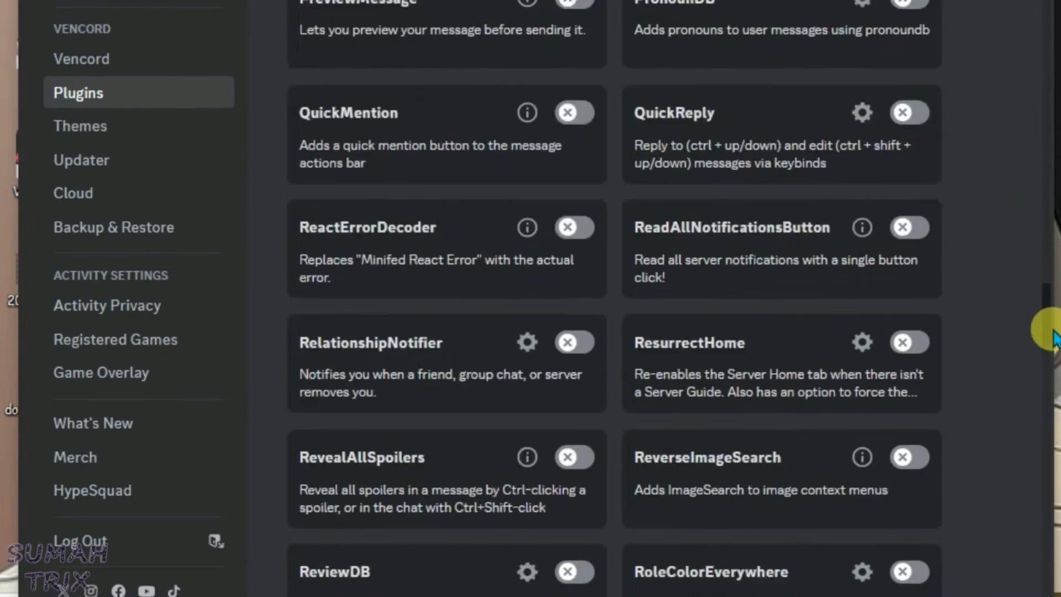
type("calltim")
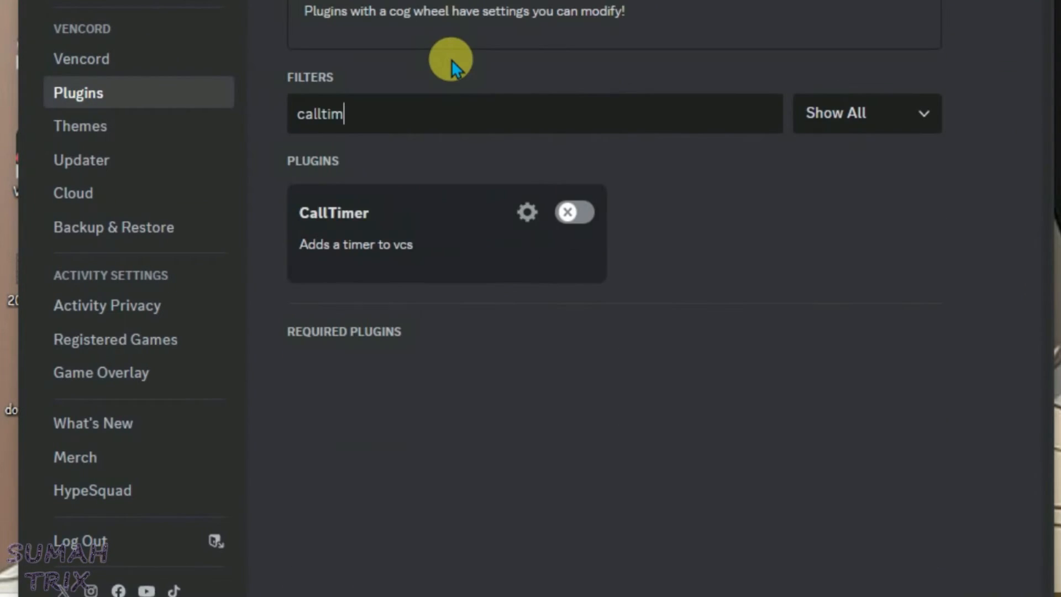
mouse_move(349, 169)
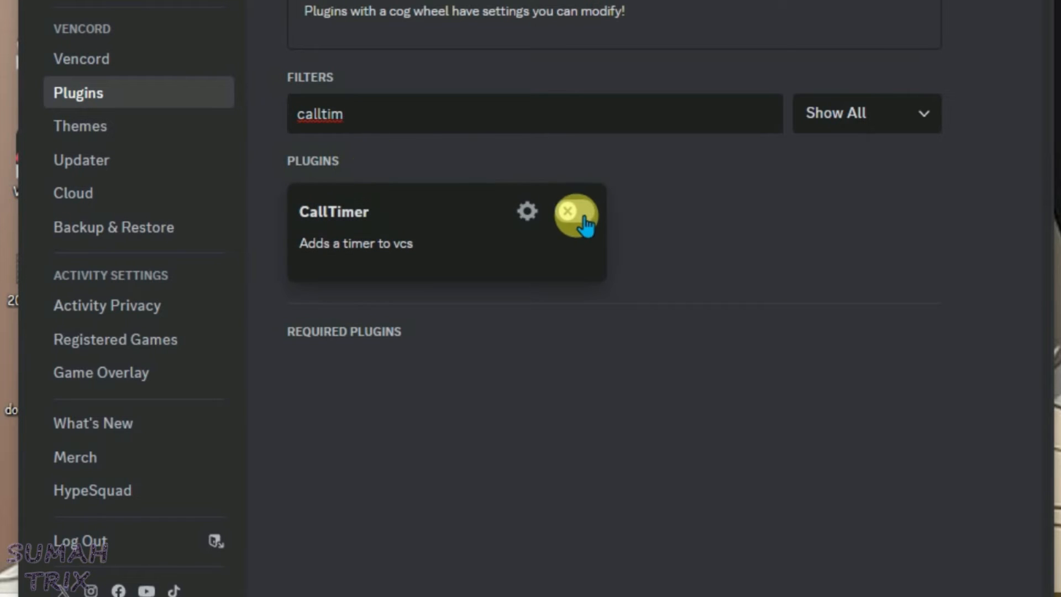
left_click(575, 212)
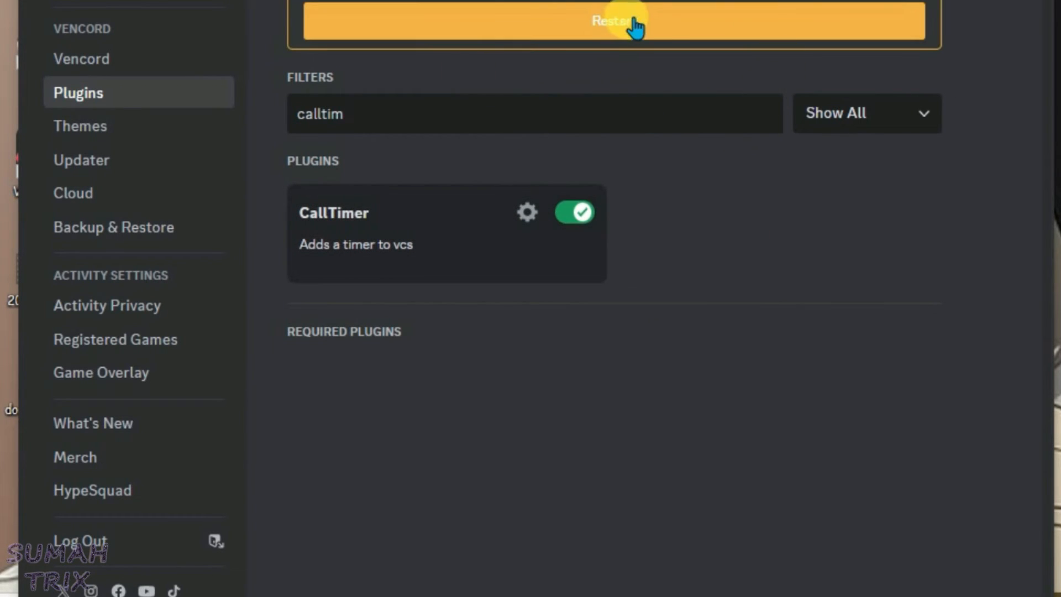
left_click(614, 21)
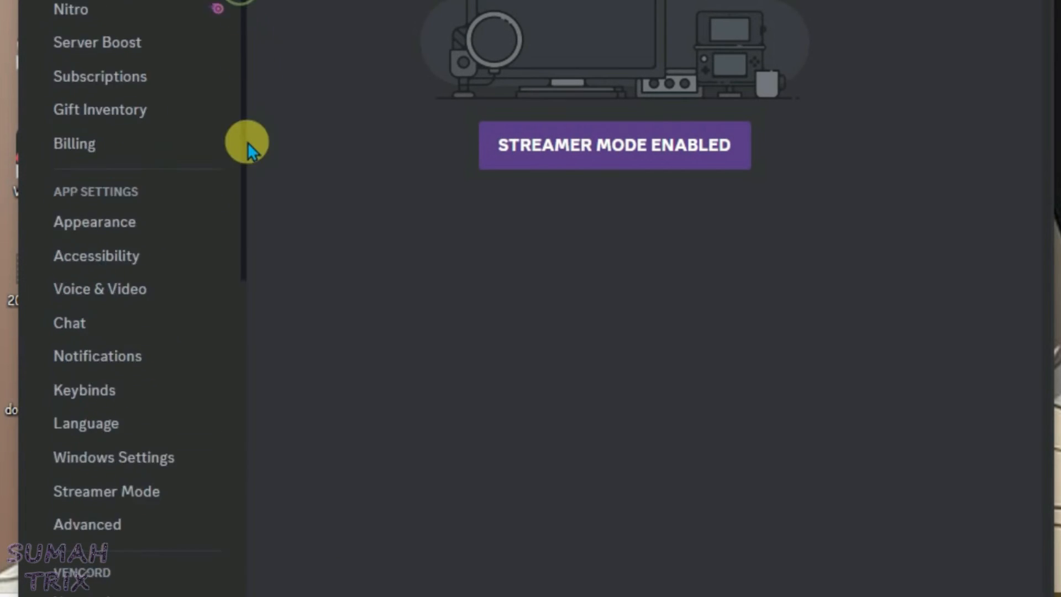
- Filter the plugin list to Show Enabled to confirm CallTimer, then return to Show All
left_click(78, 170)
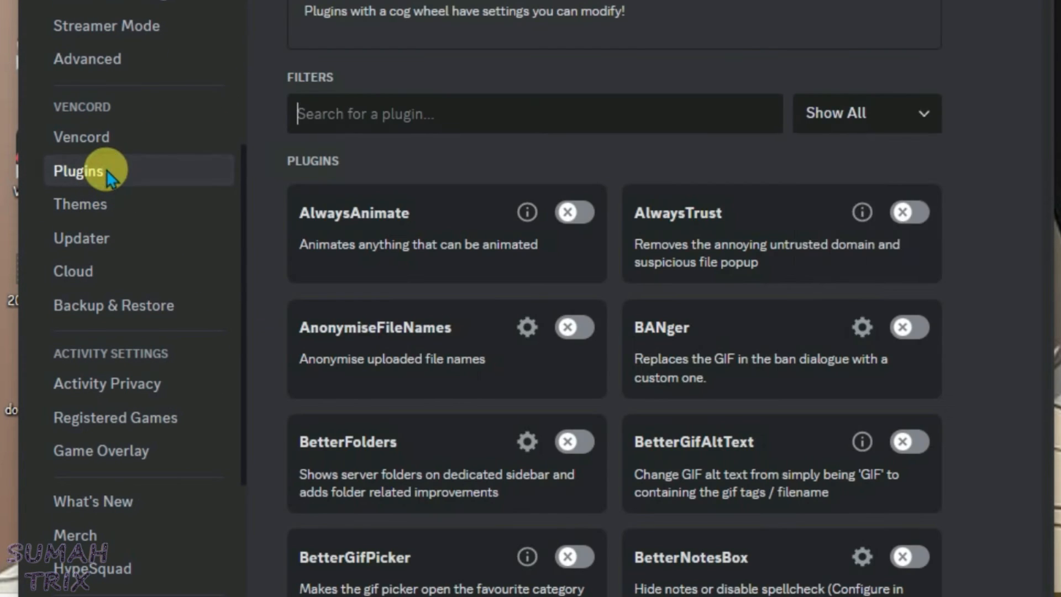
left_click(867, 113)
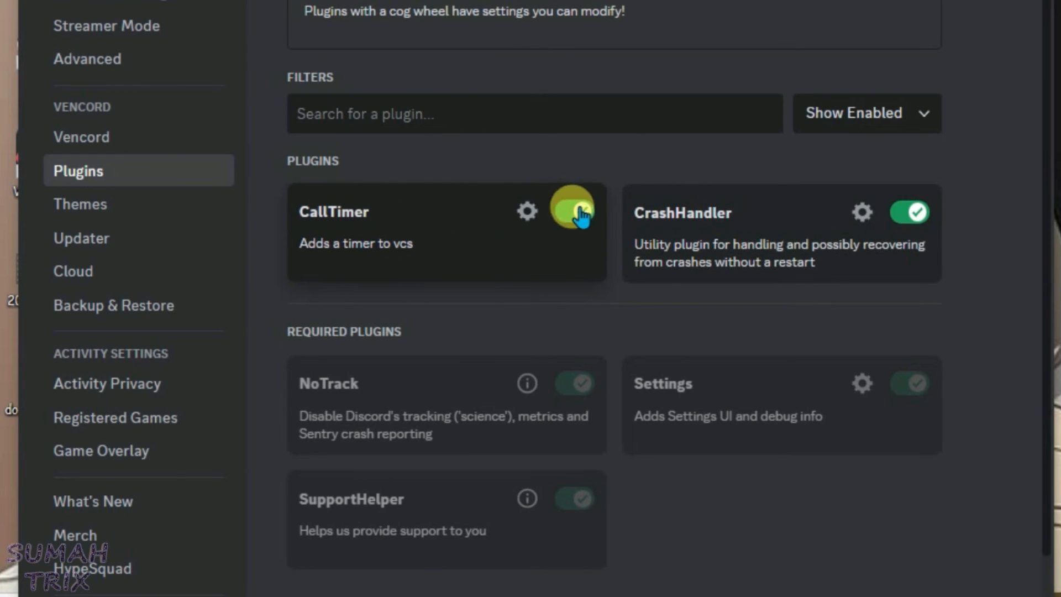
left_click(573, 212)
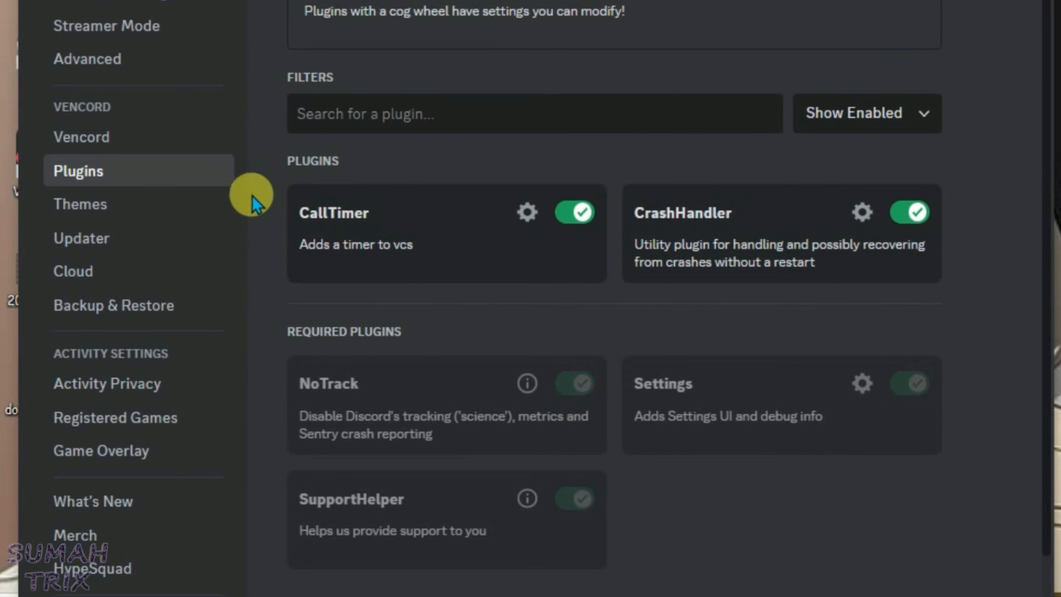
mouse_move(921, 125)
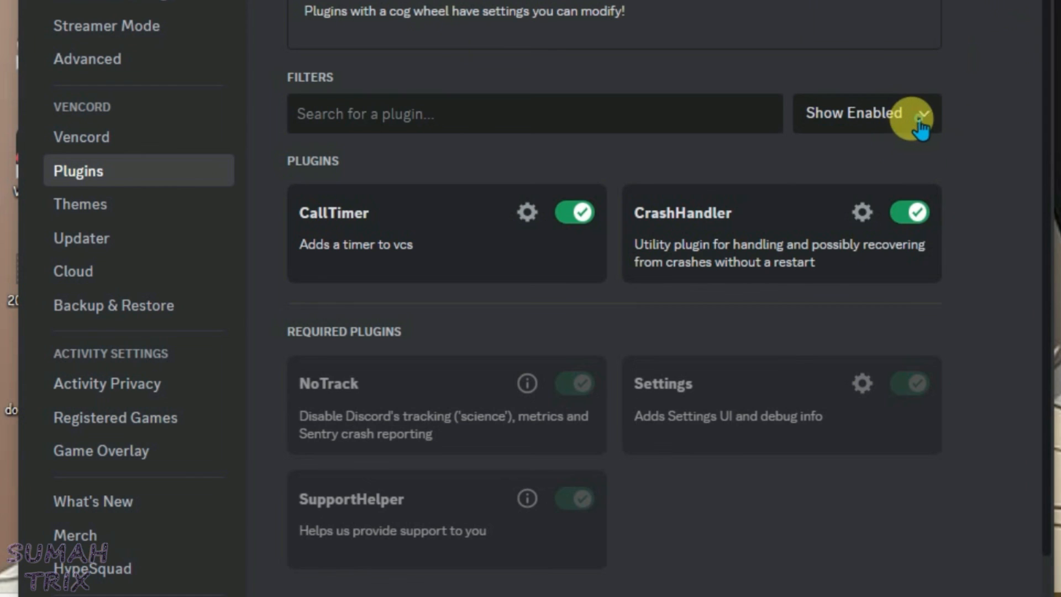
left_click(866, 113)
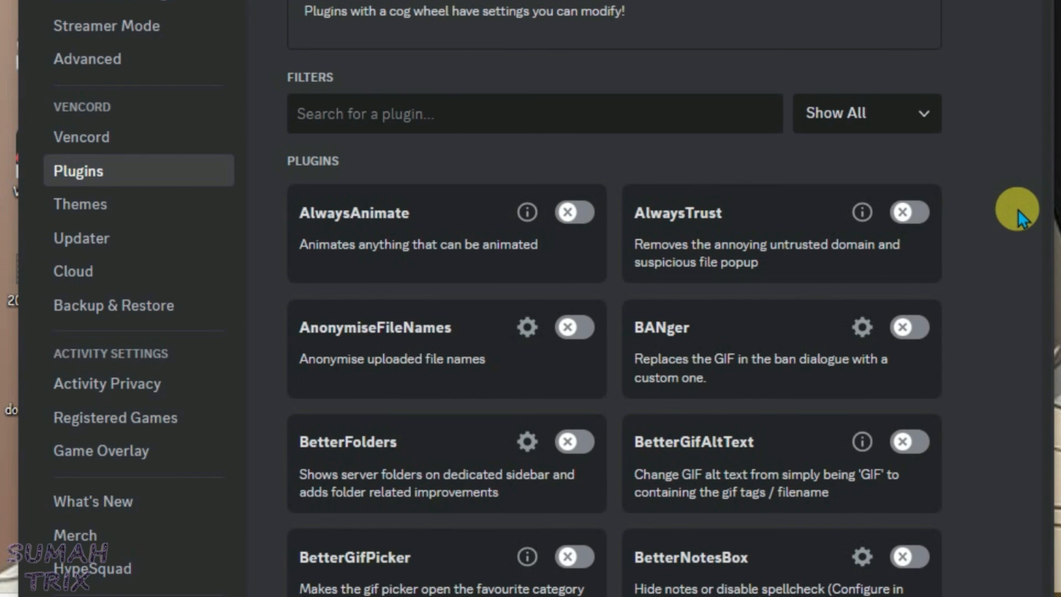